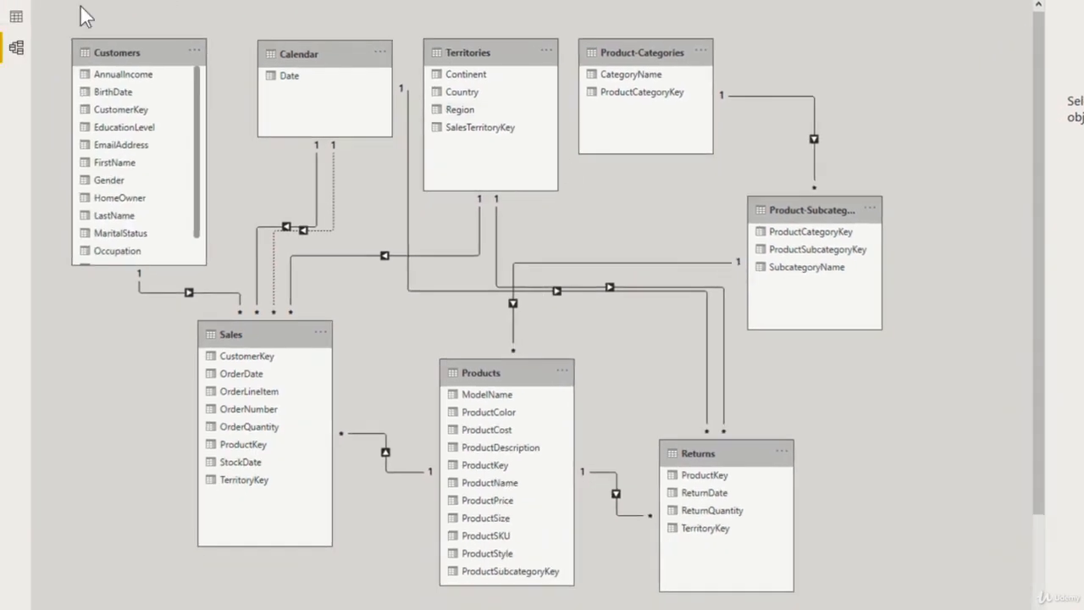
mouse_move(17, 49)
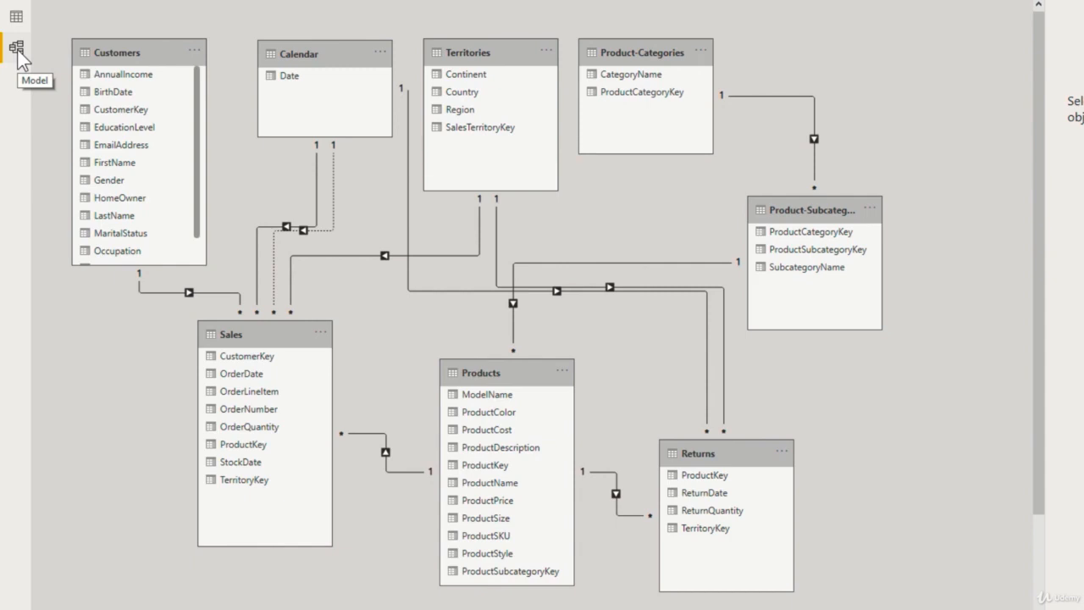
mouse_move(140, 59)
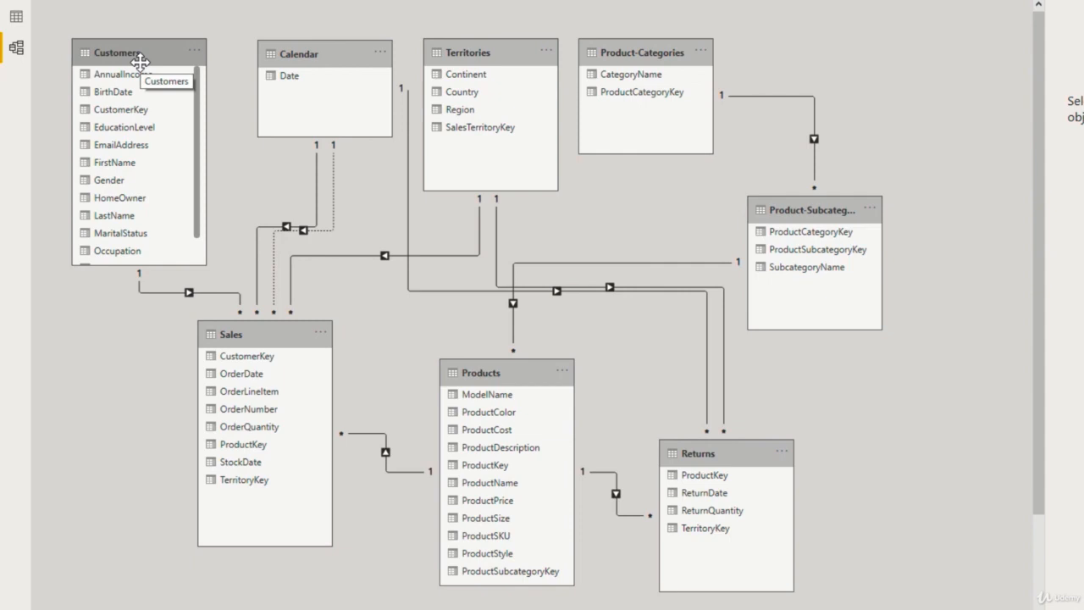
mouse_move(155, 300)
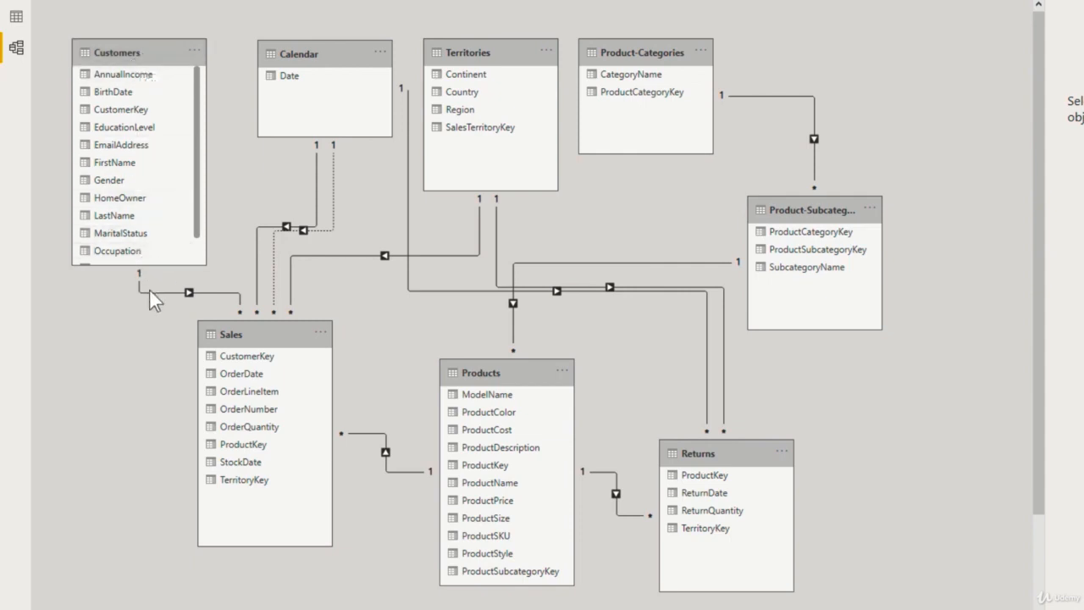
Select the active Calendar Date to Sales OrderDate relationship line
click(188, 293)
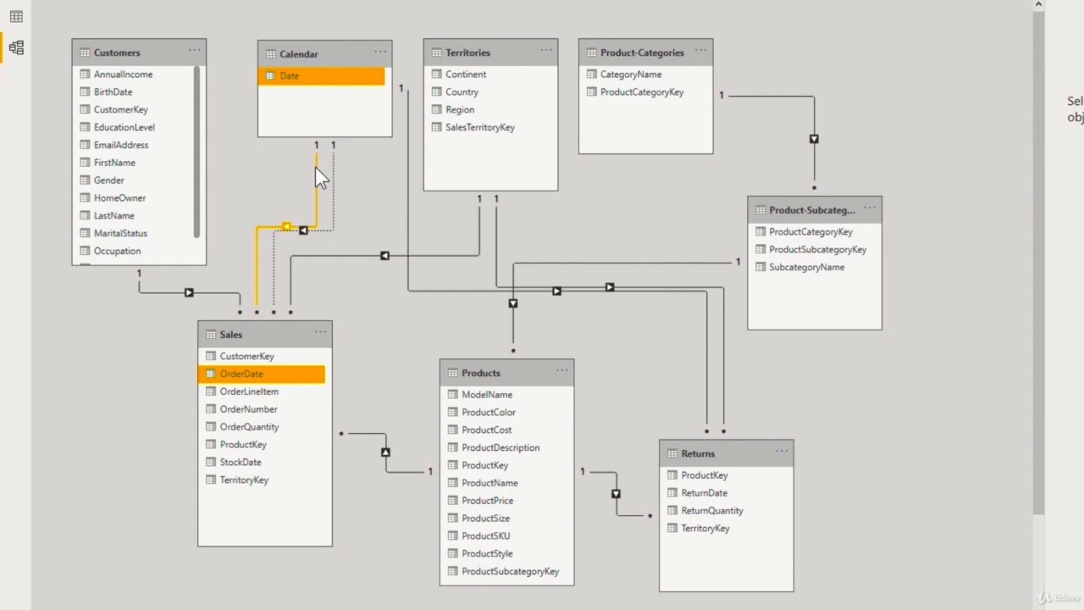
Select the relationship linking Territories SalesTerritoryKey to Sales TerritoryKey
click(241, 462)
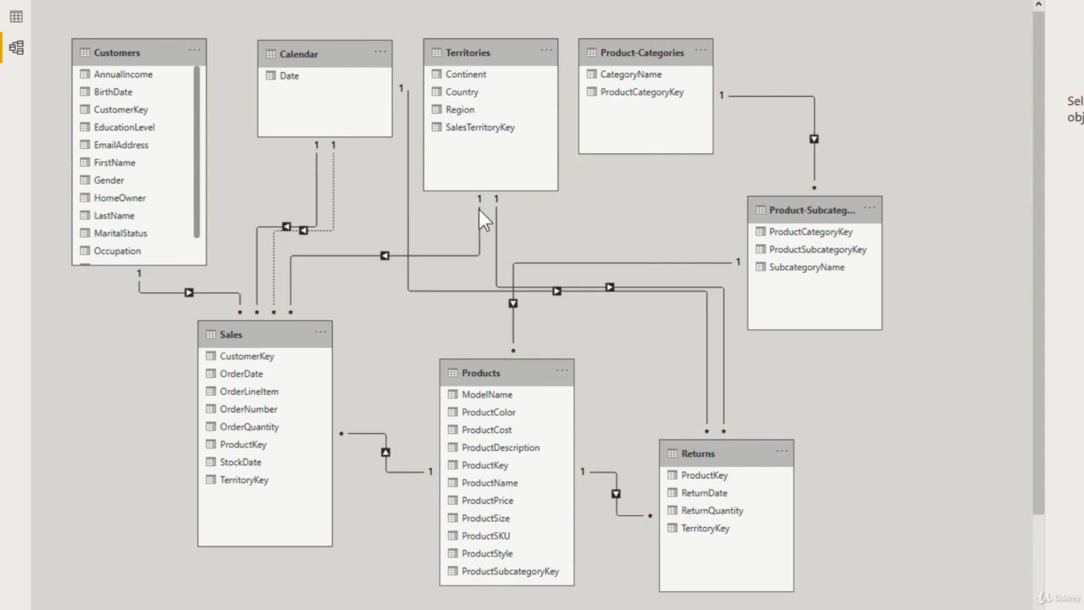
click(385, 255)
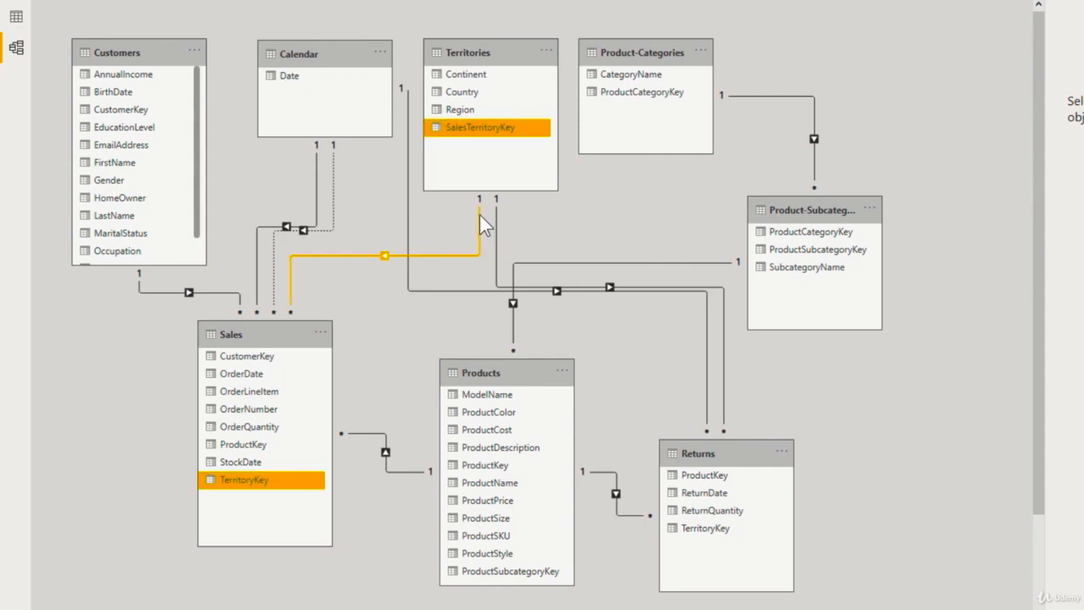